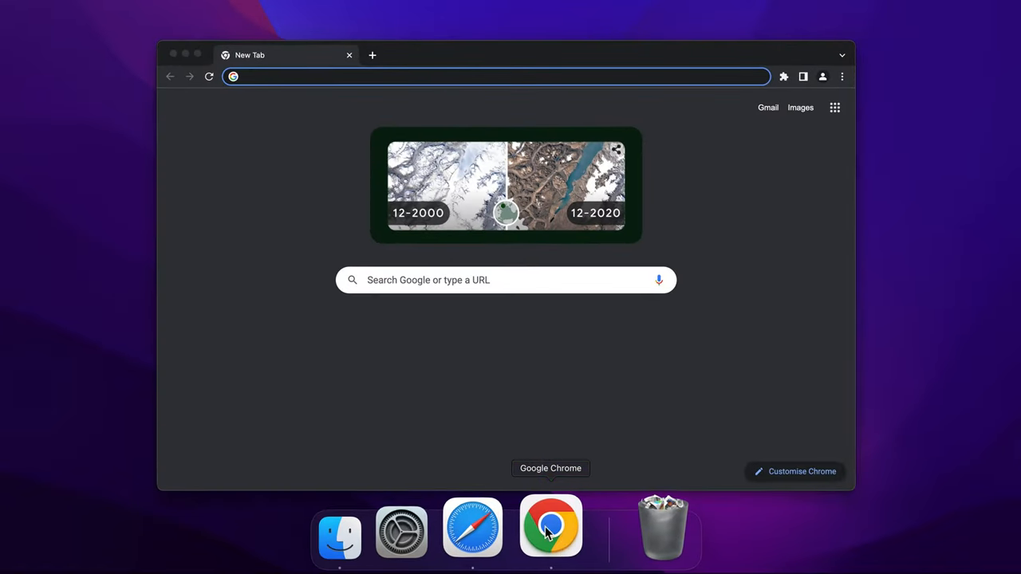
Go to the chrome://flags experiments page from the address bar.
text(chrome://version)
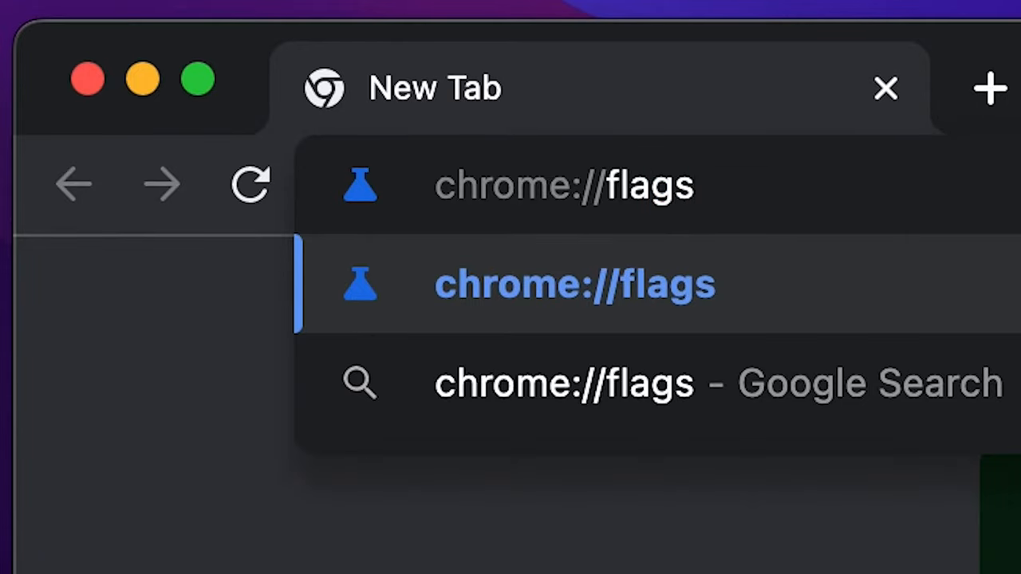
click(574, 284)
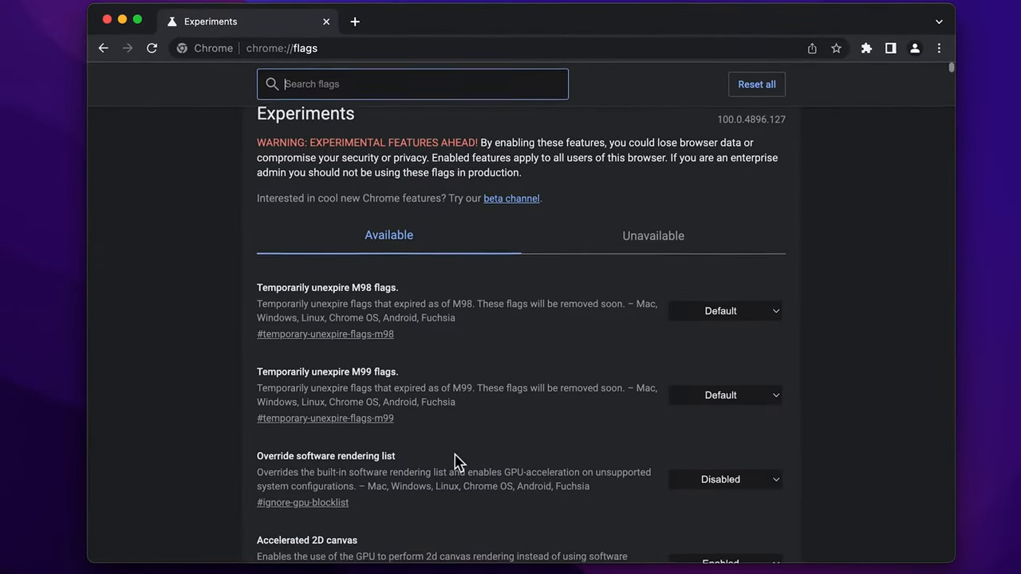
scroll(down, 3)
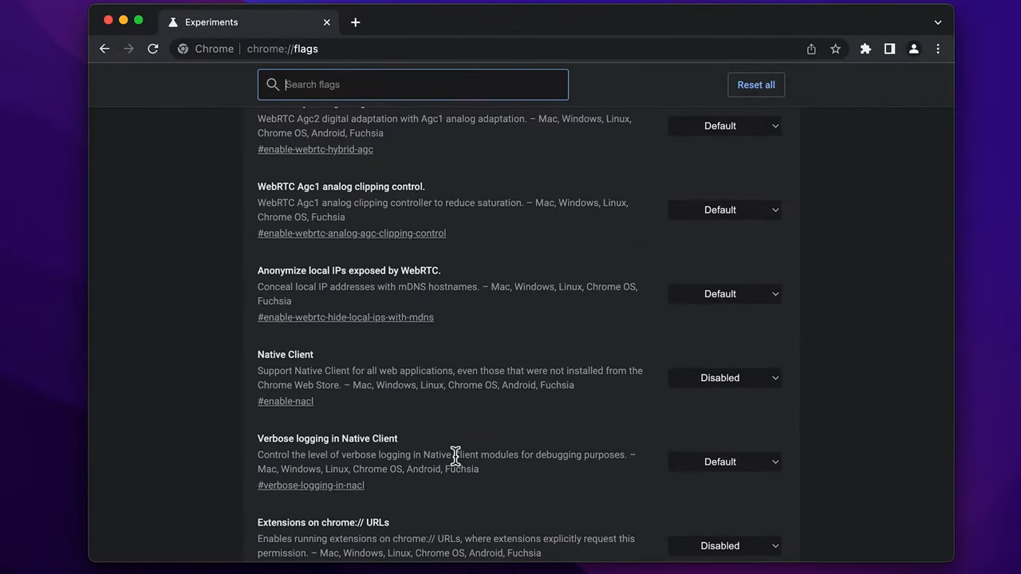
scroll(up, 3)
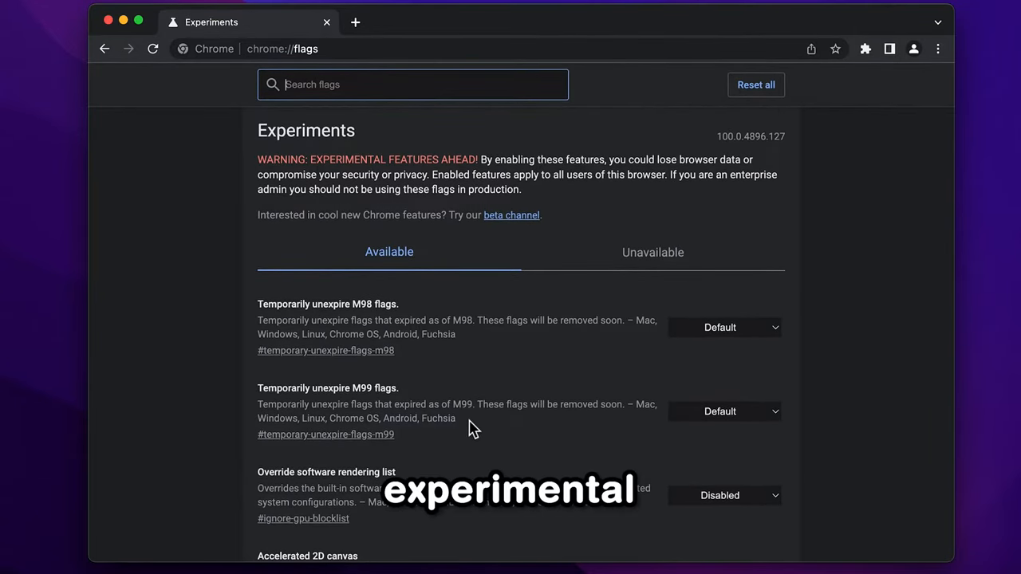
mouse_move(496, 385)
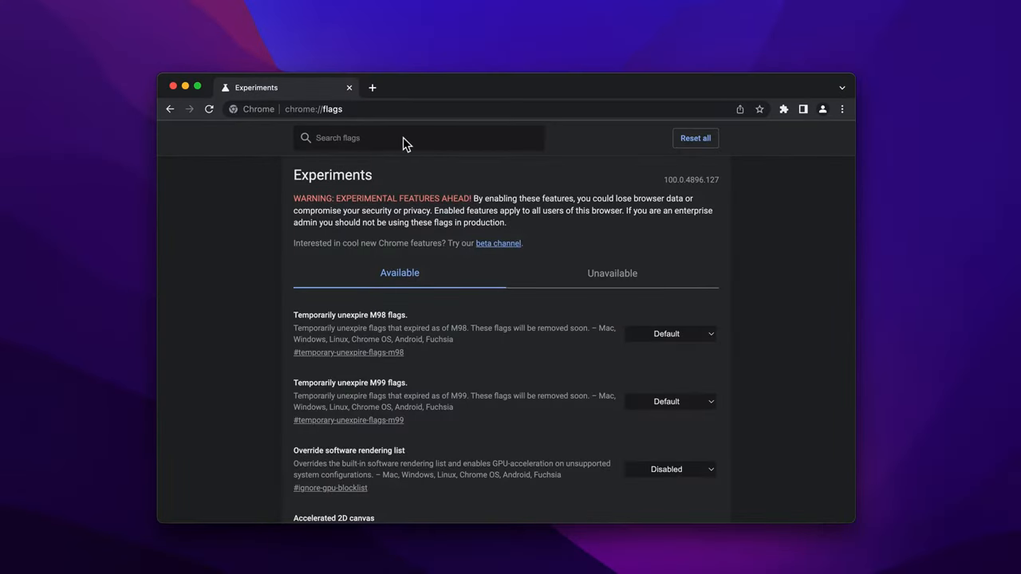
Search flags for 'downloading' and set Parallel downloading to Enabled, then search 'smooth sc'.
text(downloa)
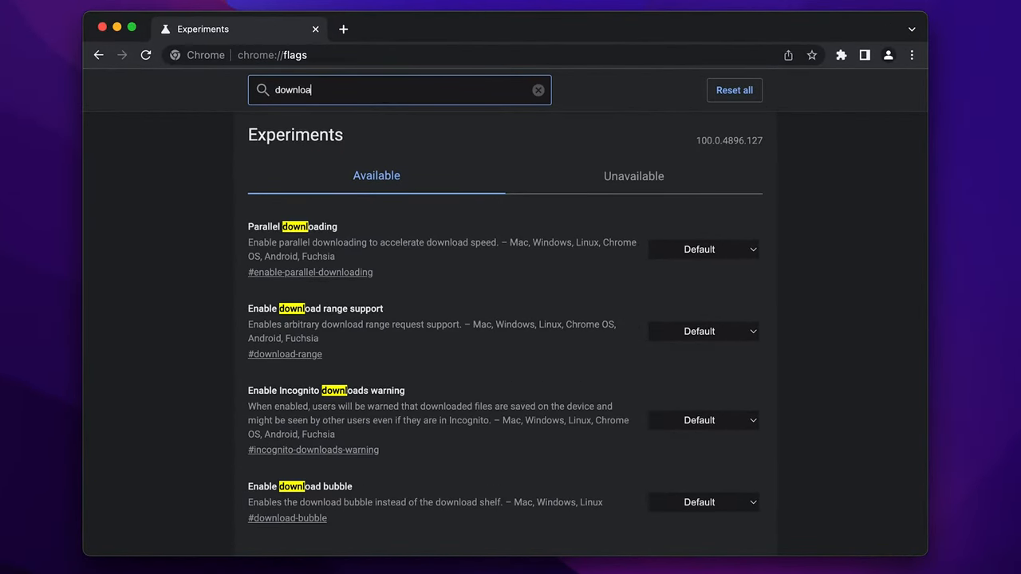
text(ding)
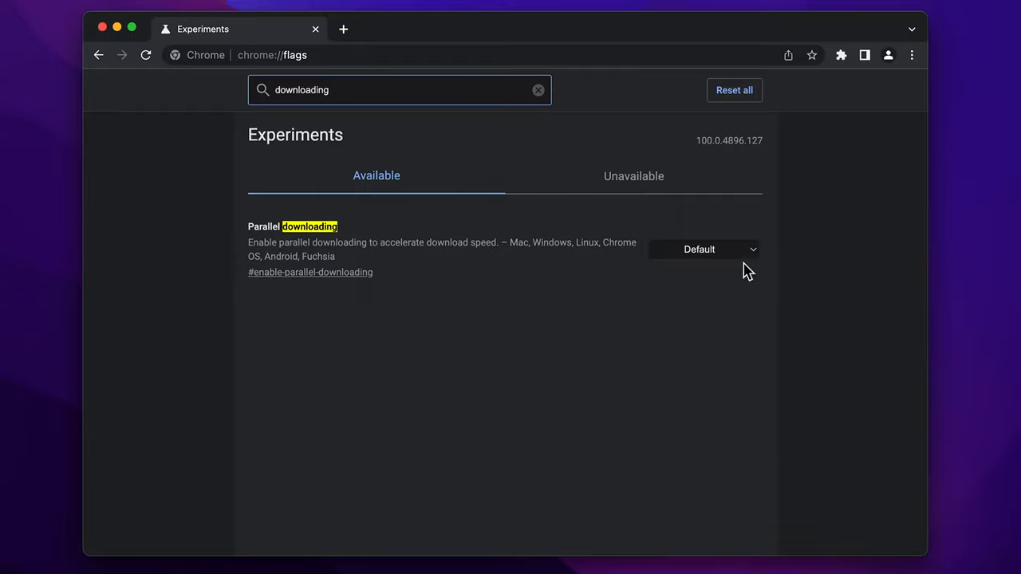
click(702, 249)
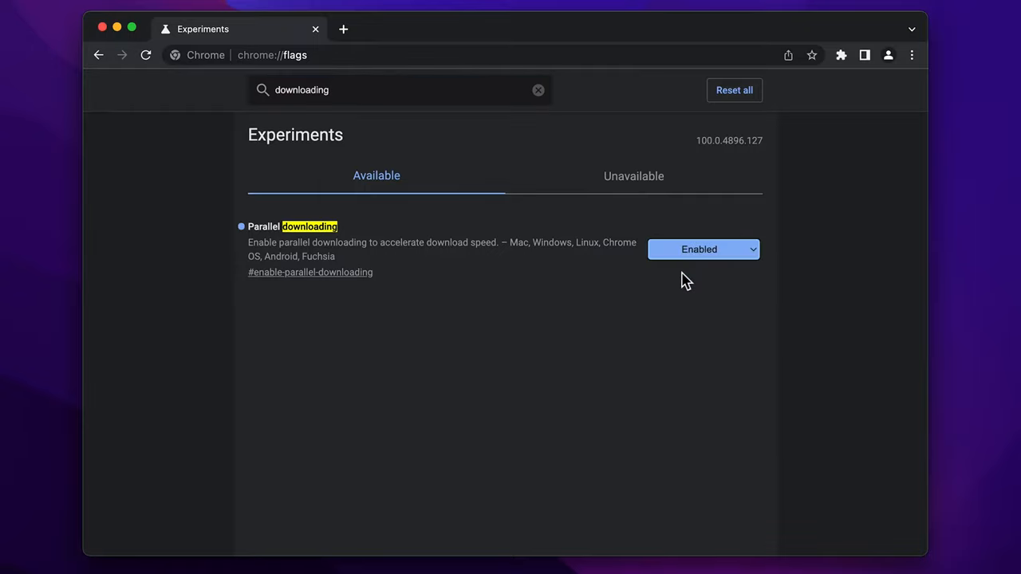
text(smooth sc)
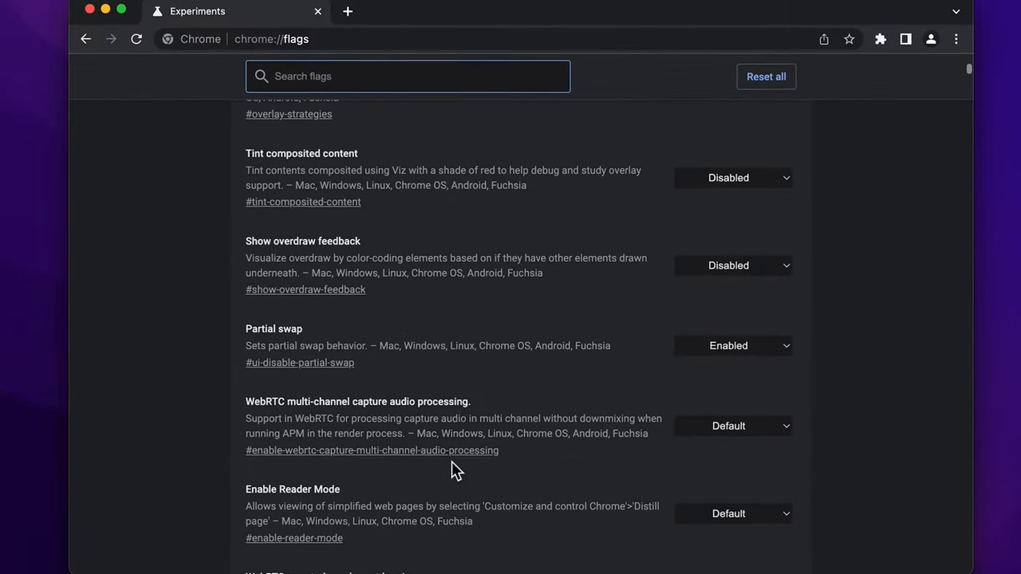
scroll(down, 3)
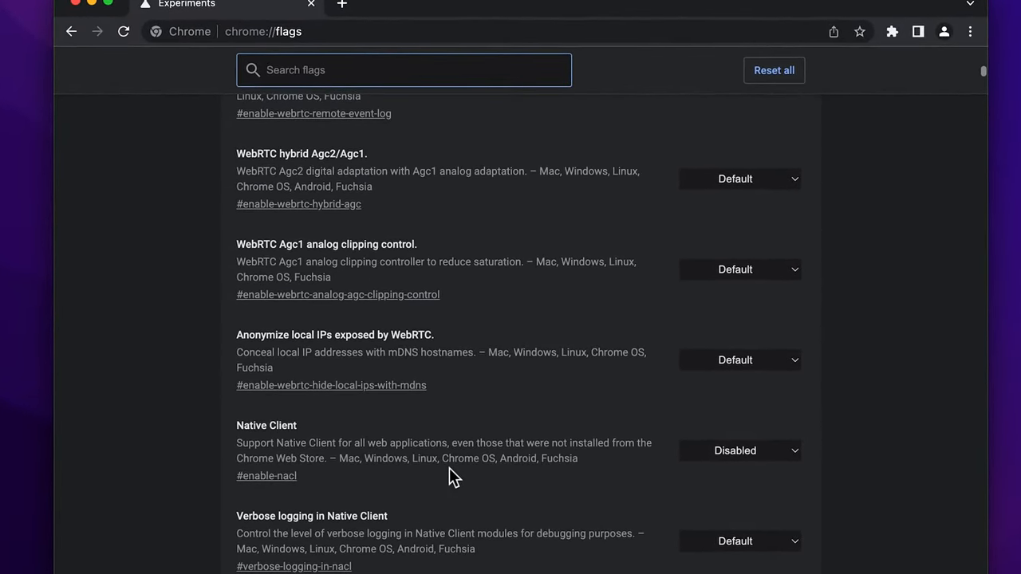
Search 'tab hover ca' and show the setting choices for Tab Hover Card Images.
text(tab hover ca)
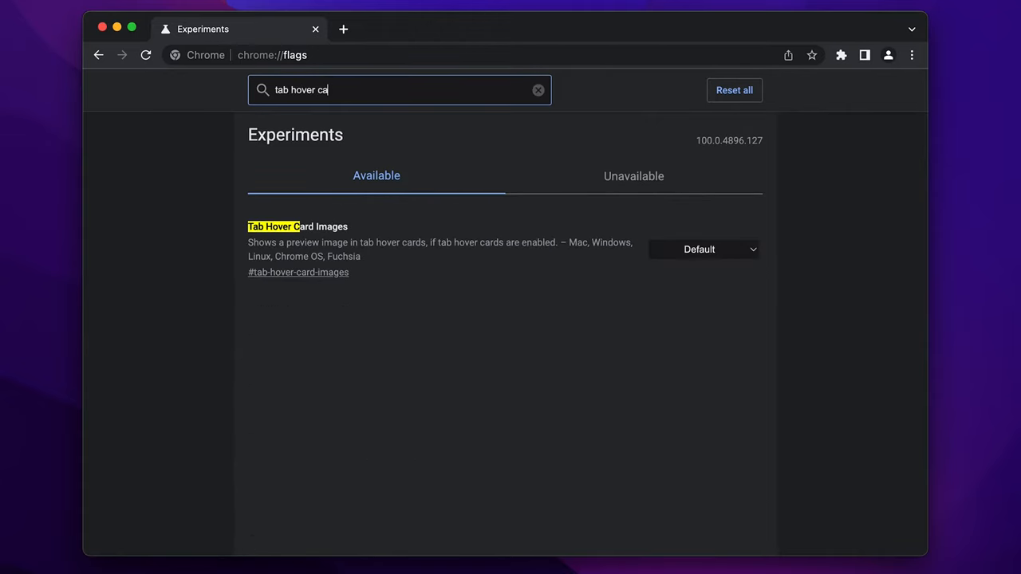
click(702, 248)
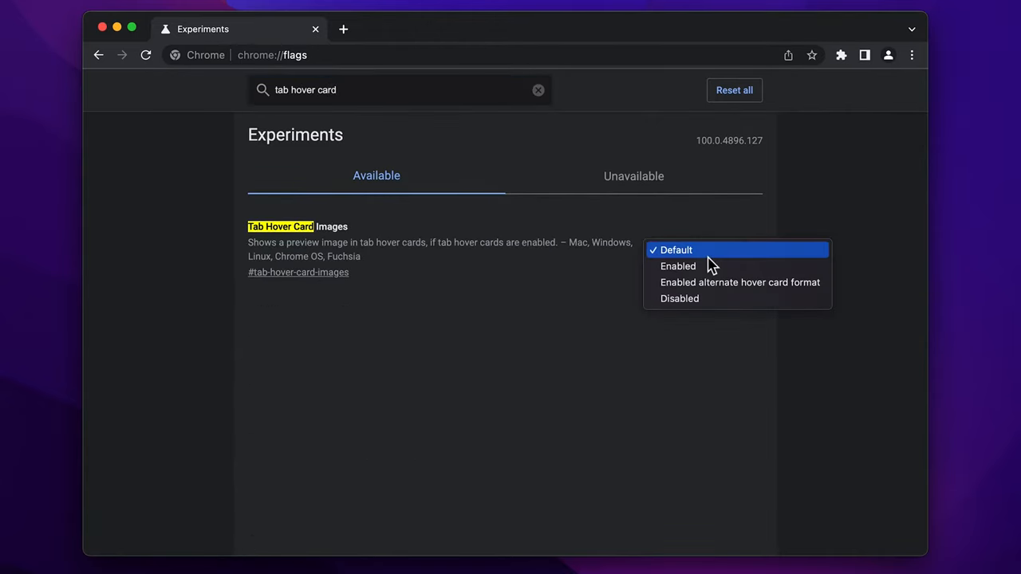
mouse_move(319, 77)
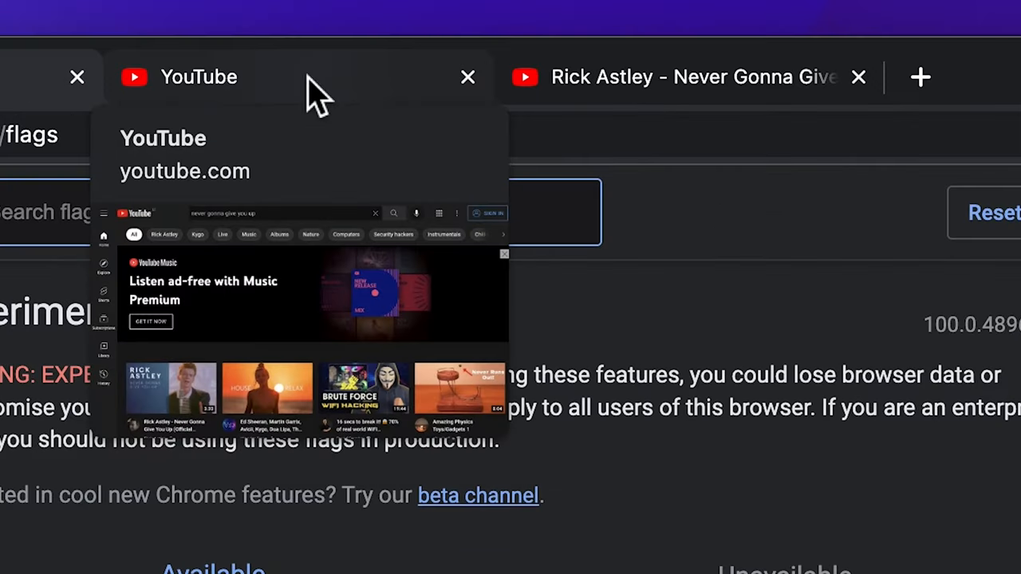
mouse_move(606, 88)
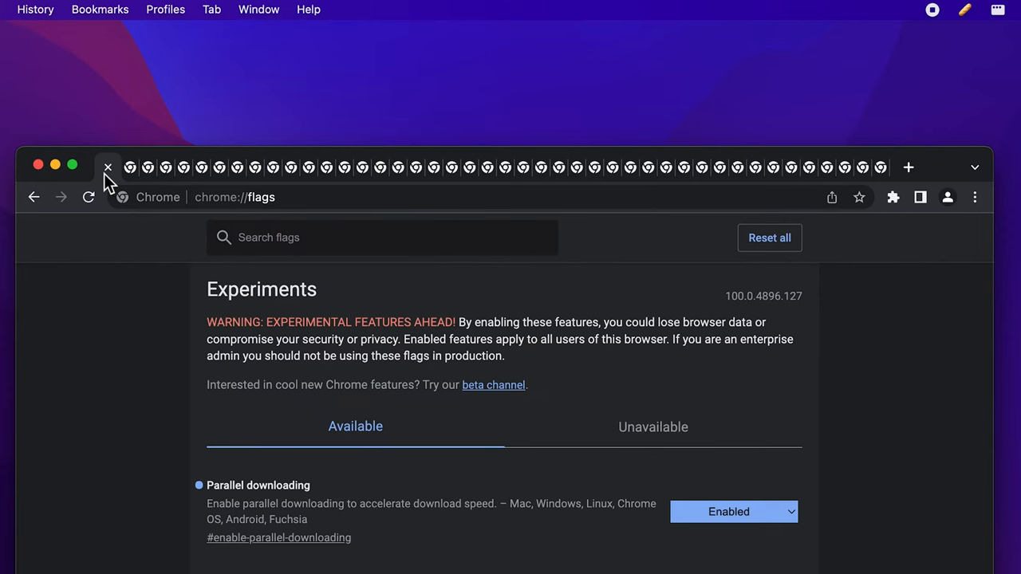
Search 'tab scrolling' and set the Tab Scrolling flag to Enabled.
text(tab scrolling)
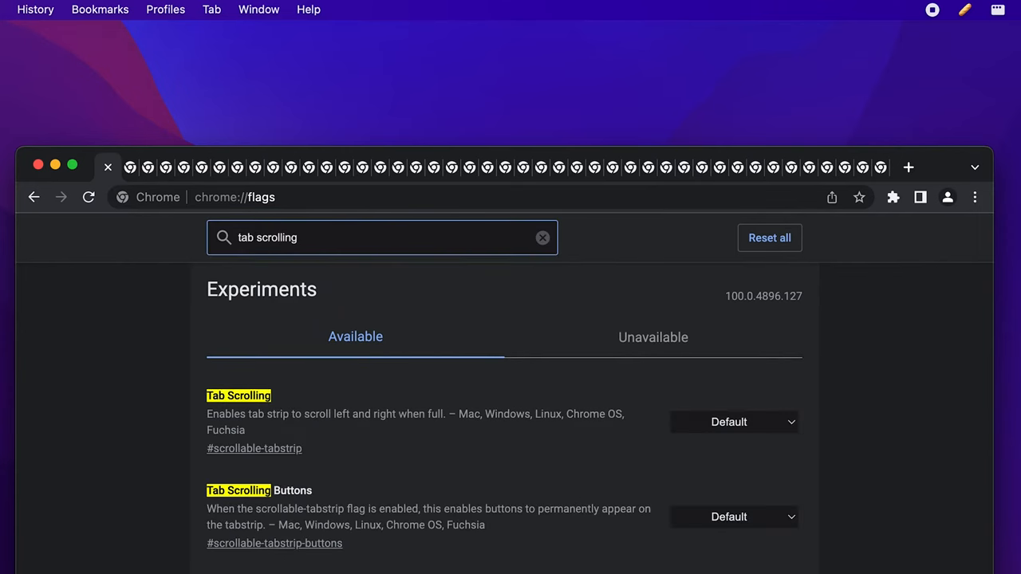
click(730, 421)
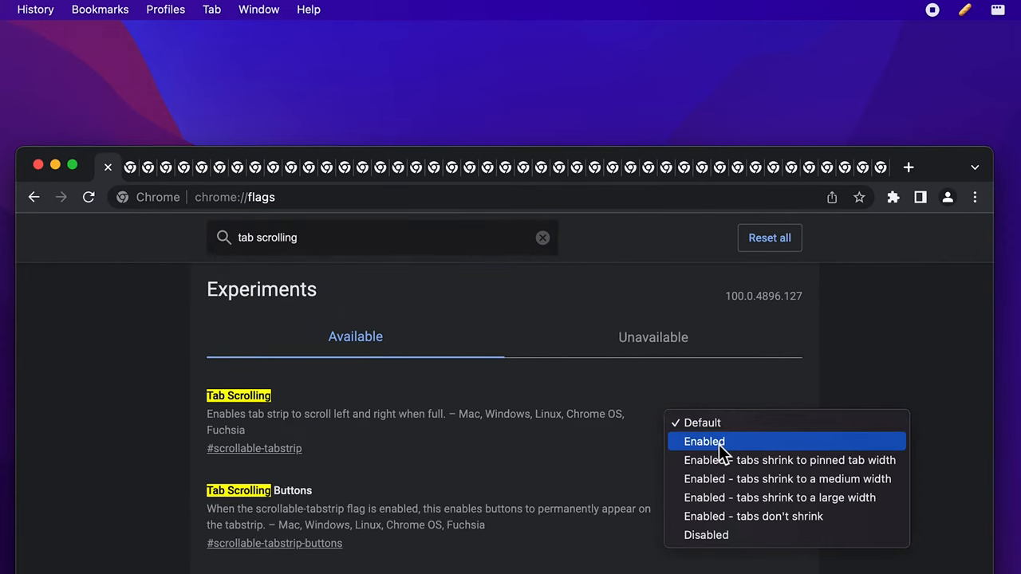
click(703, 441)
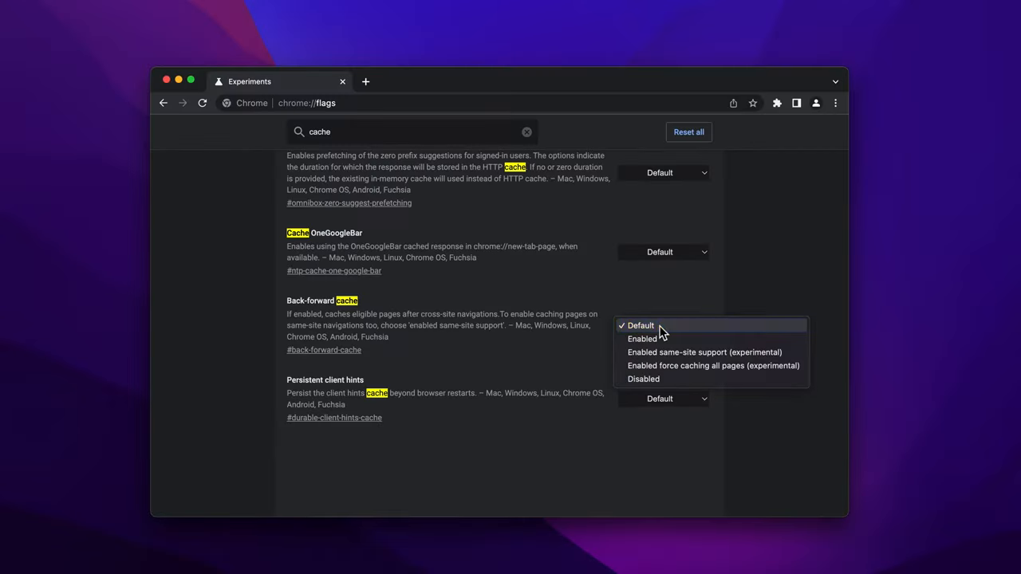
Set Back-forward cache to Enabled and return to the Experiments tab.
click(643, 338)
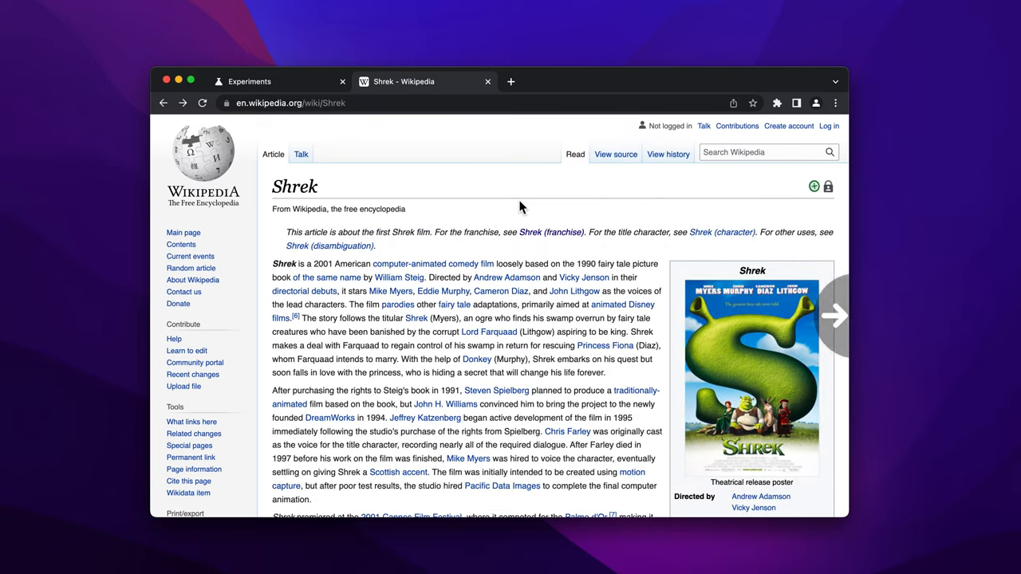
click(549, 232)
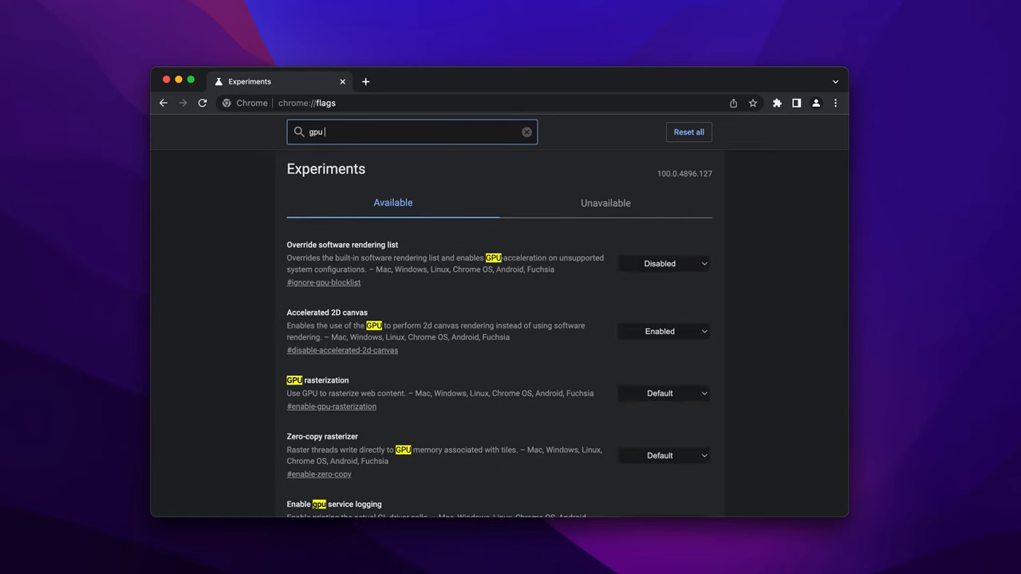
Set GPU rasterization to Enabled, then search 'auto d' for the dark mode flag.
scroll(down, 3)
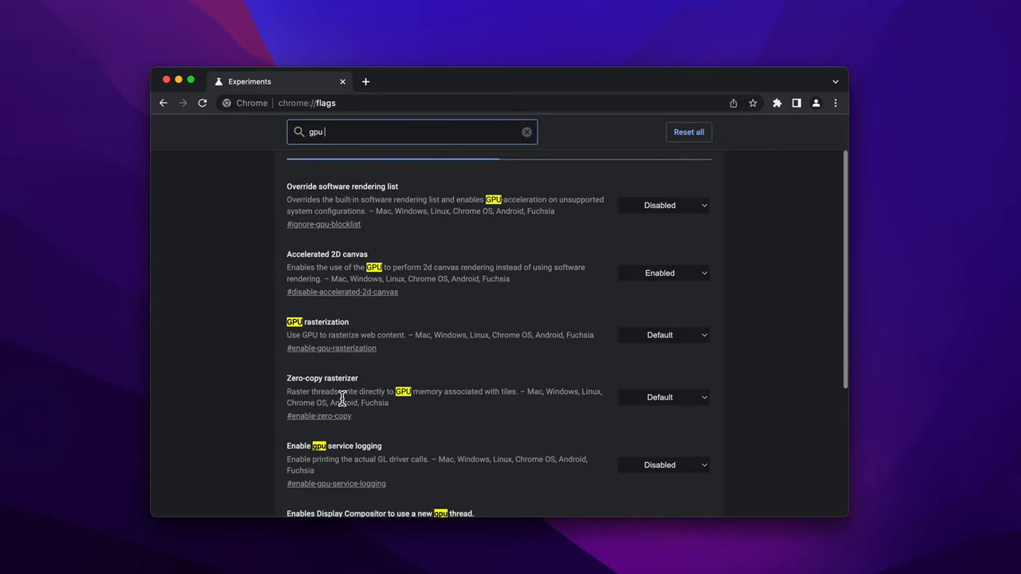
click(664, 336)
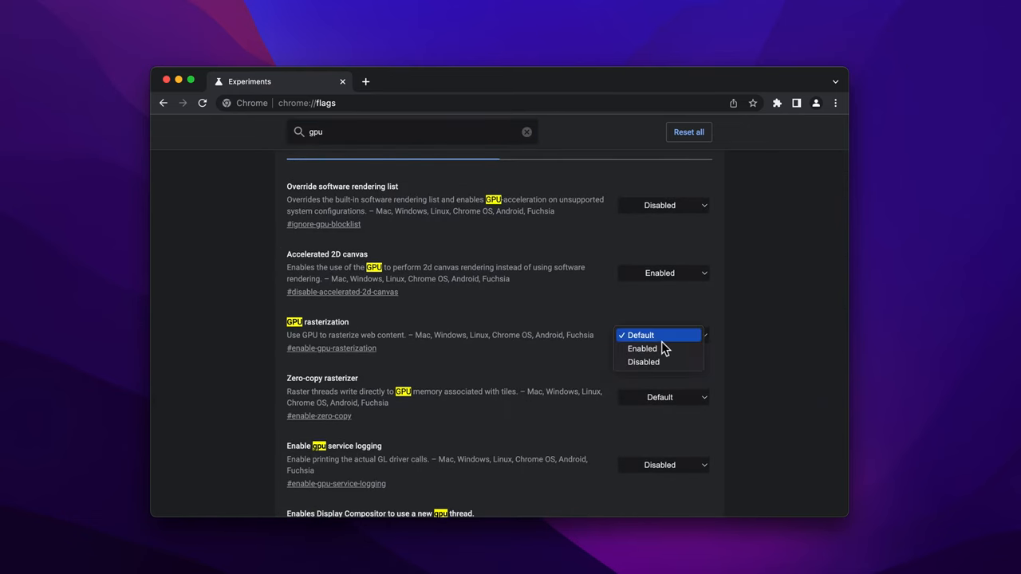
click(642, 347)
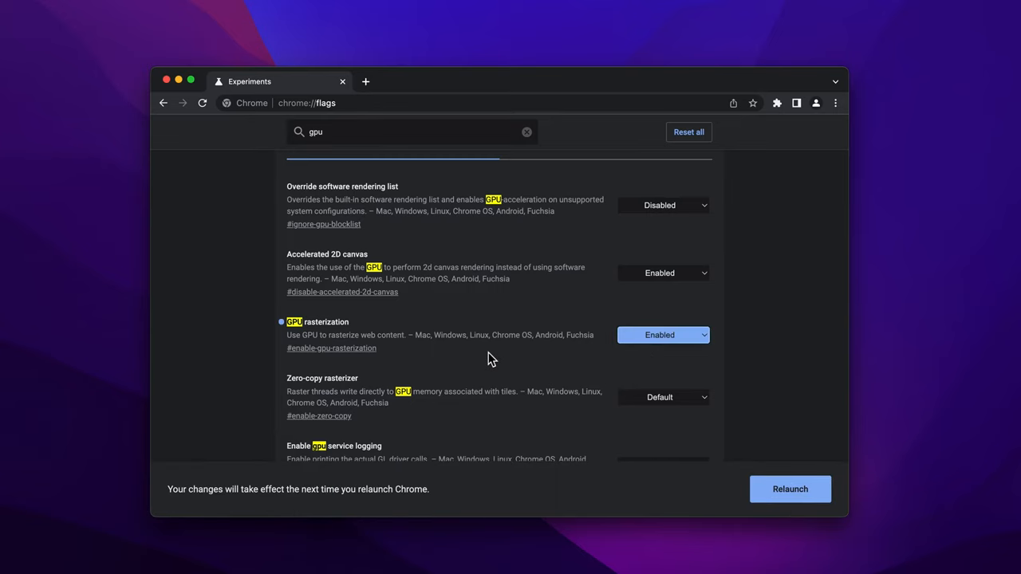
text(auto d)
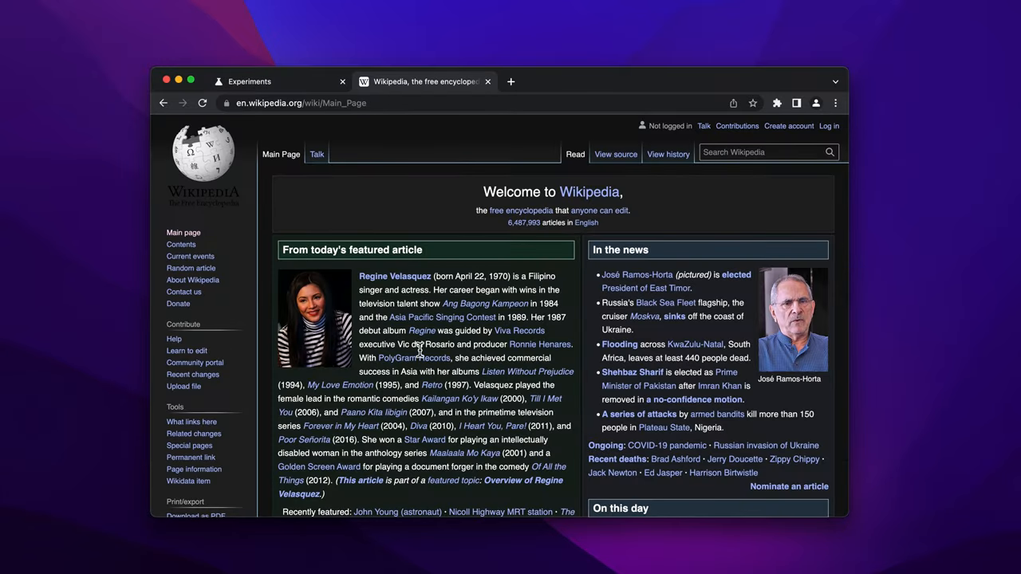
scroll(down, 3)
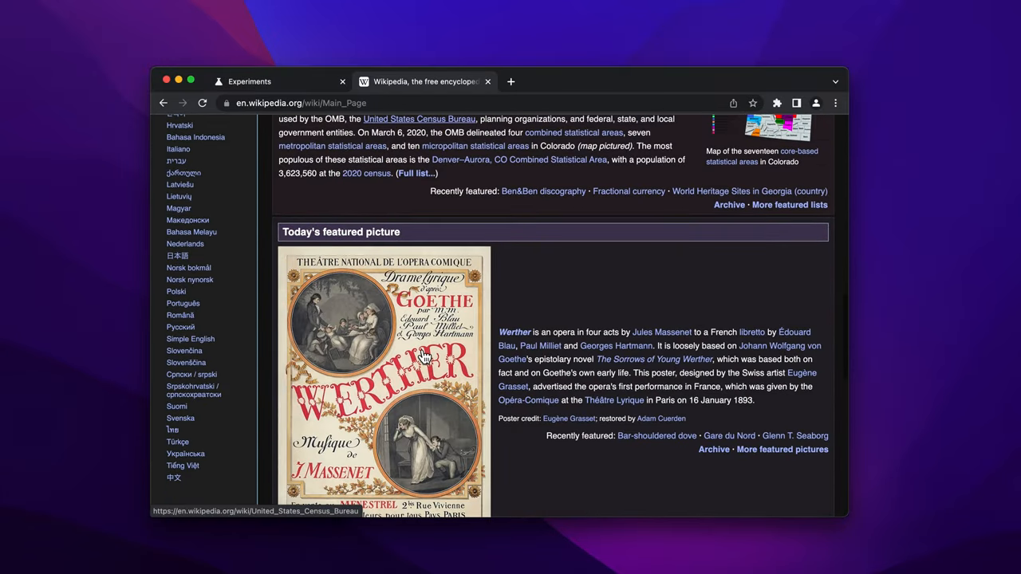